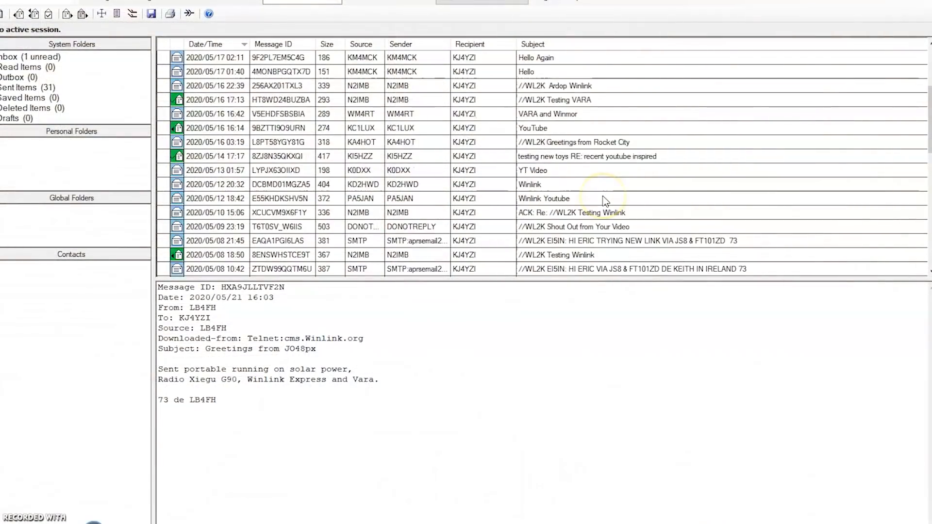
# Open the '73 on the Youtube videos', 'Re: TestWINMORE' and 'TEST OF WINLINK' messages in turn
pyautogui.scroll(-3)
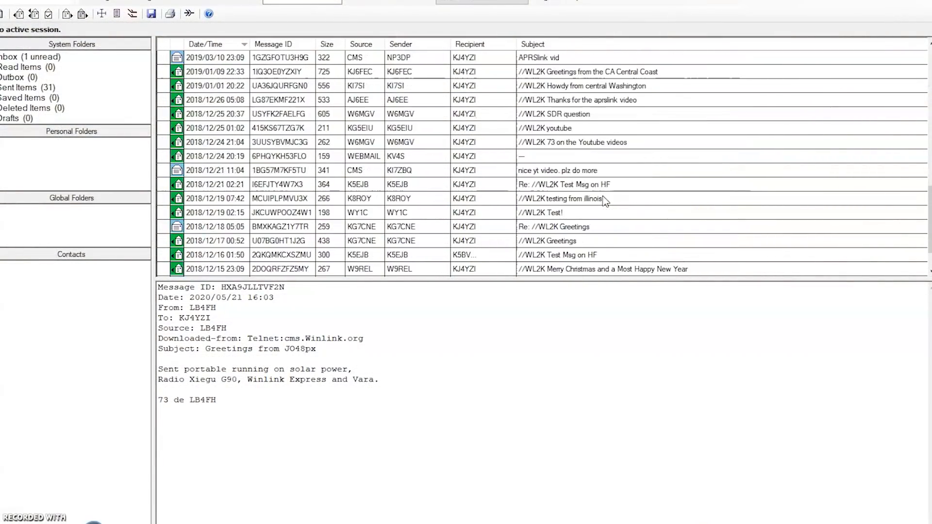
pyautogui.click(571, 142)
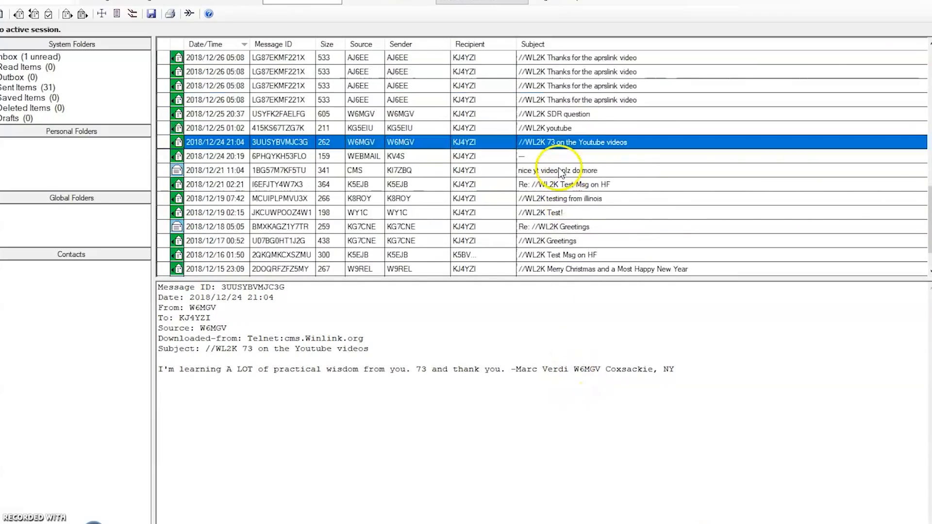
pyautogui.click(561, 156)
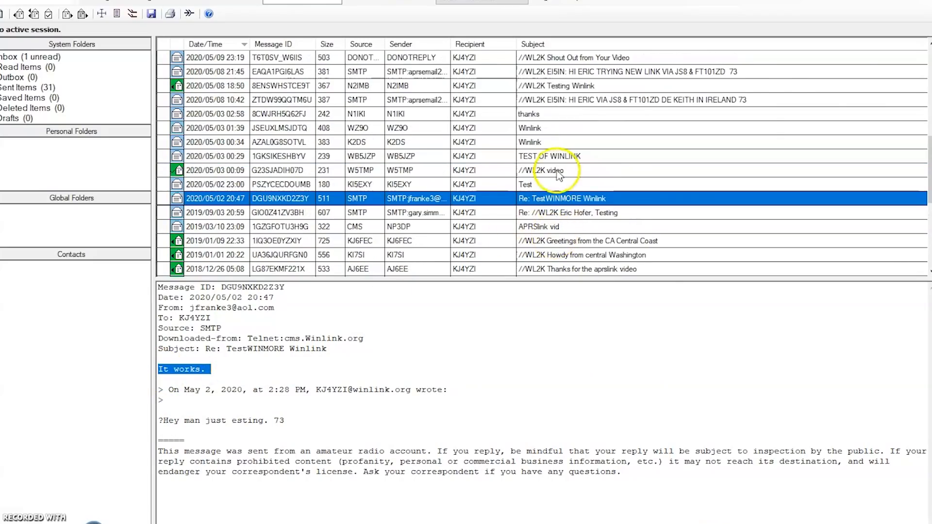
pyautogui.click(550, 156)
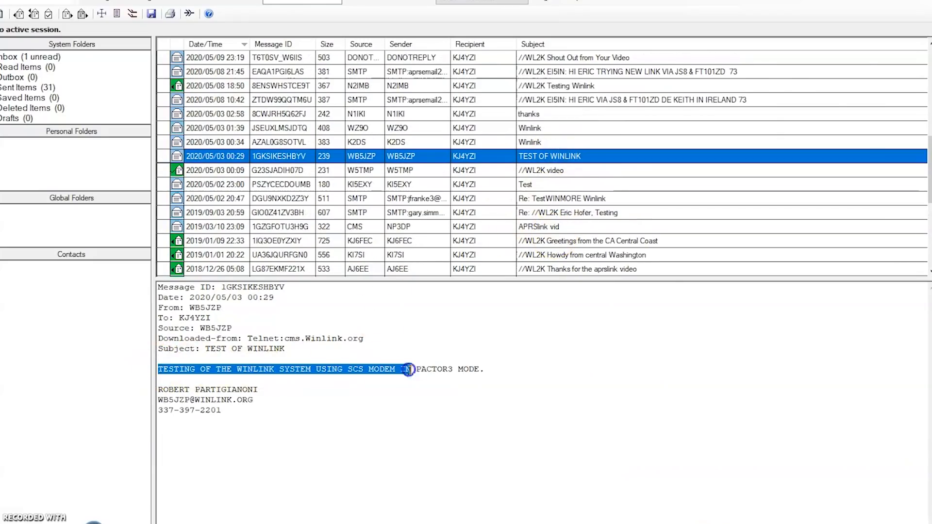